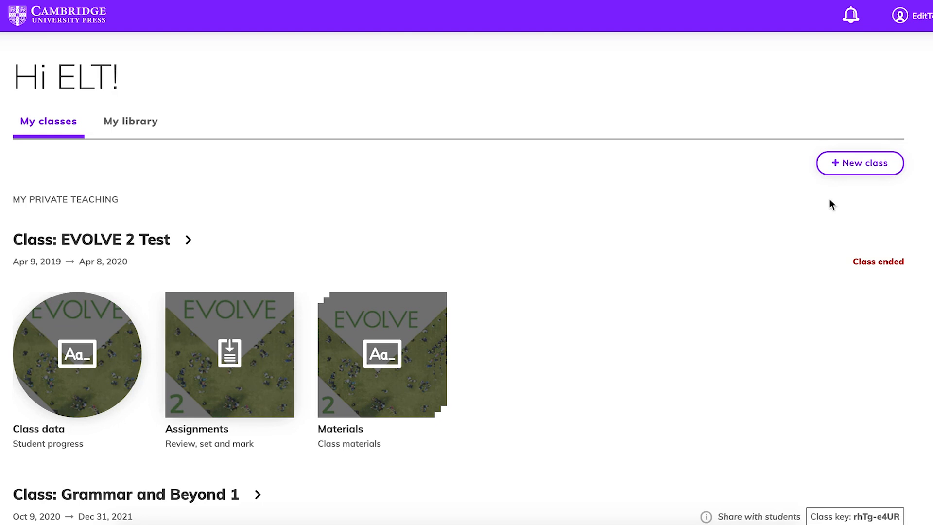
mouse_move(859, 163)
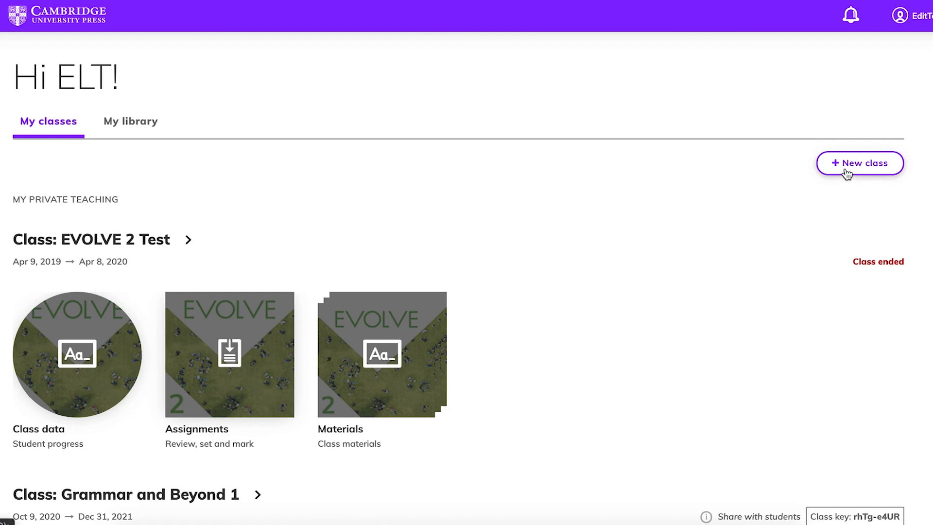
Start a new class called ESL Low Beginning Mon/Wed, confirming its Nov 4, 2021 start date.
click(860, 163)
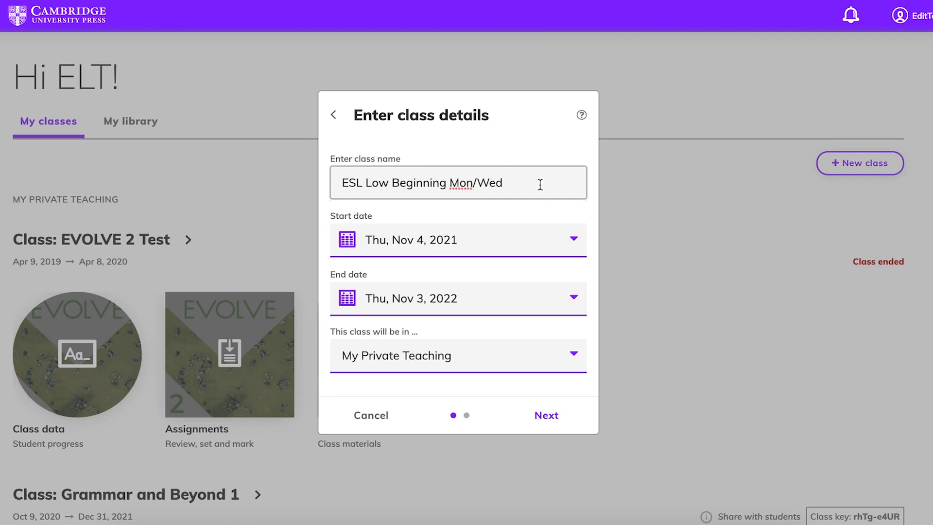
mouse_move(571, 243)
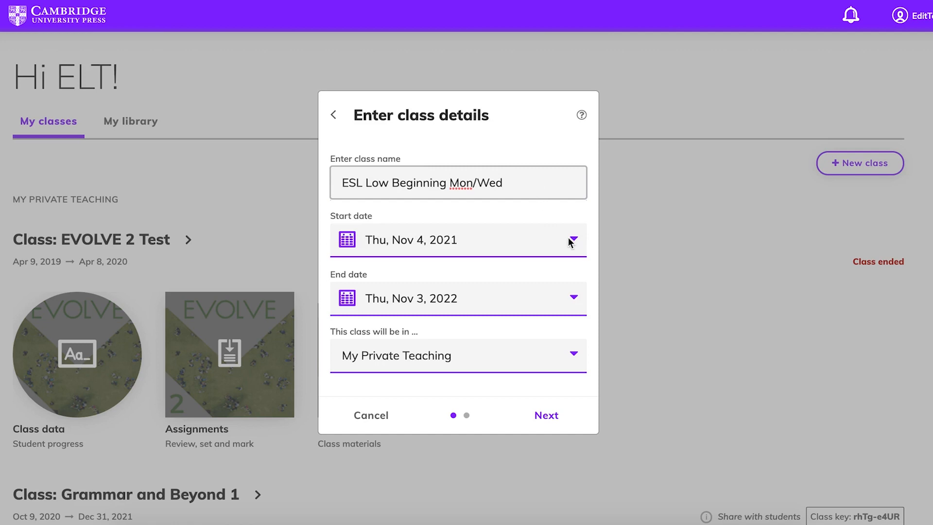
click(573, 298)
text(ventures)
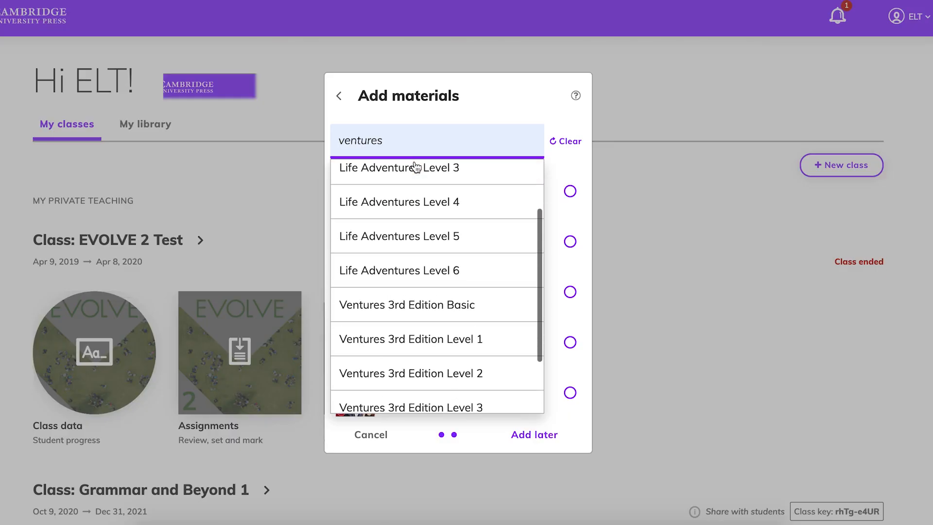
Add Ventures 3rd Edition Level 1 as the class materials.
click(410, 339)
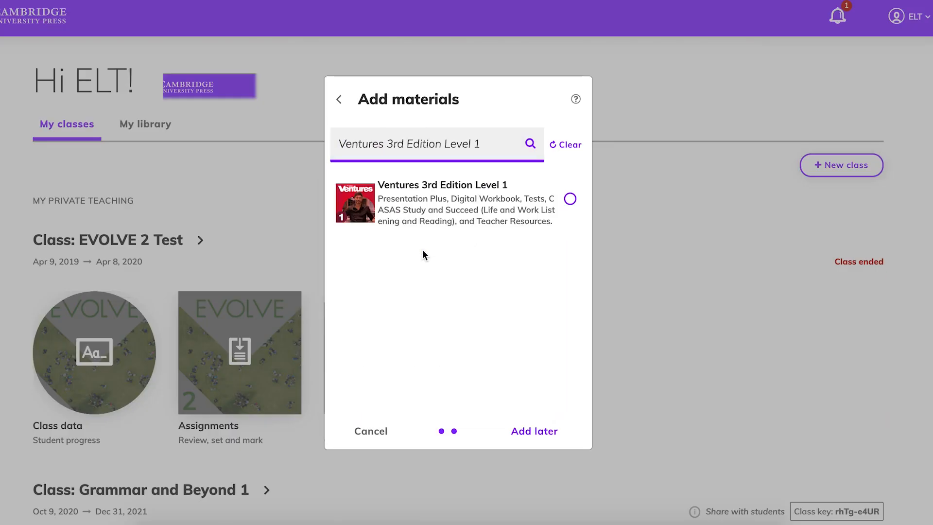
click(569, 199)
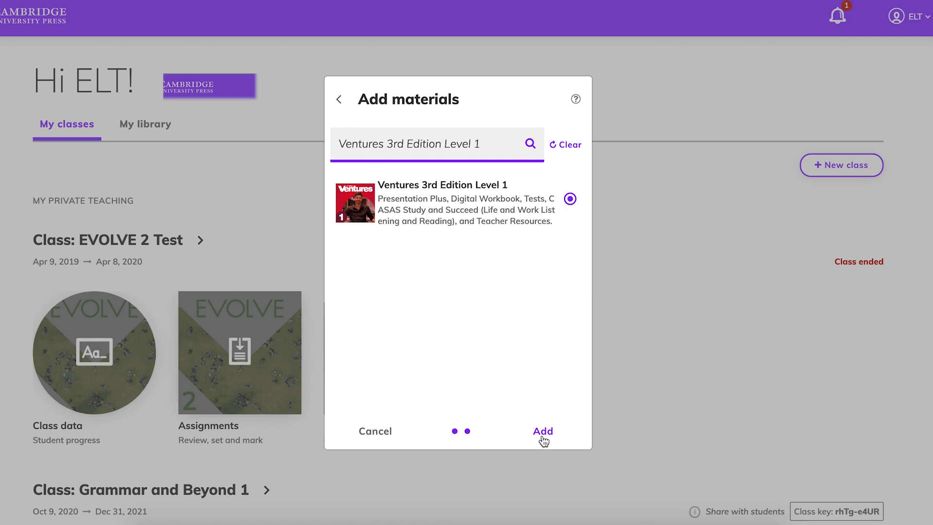
click(542, 431)
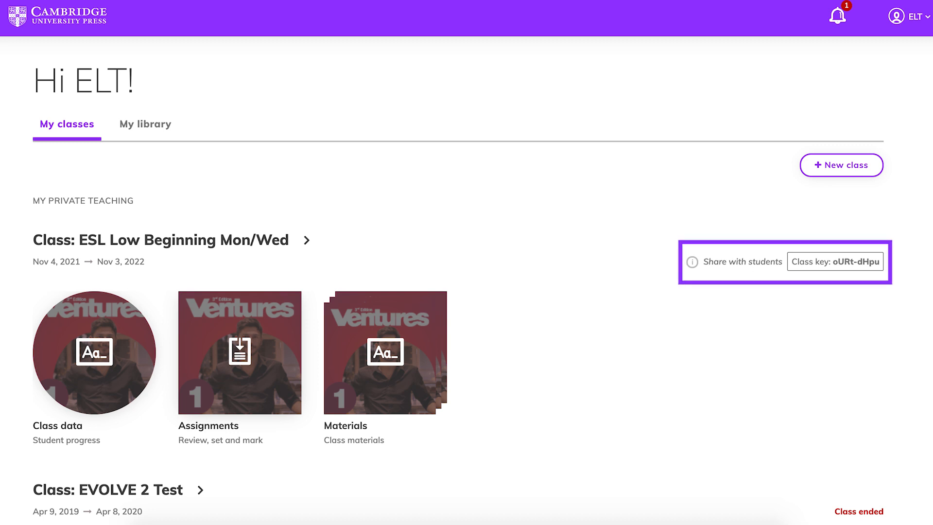
Open the Assignments tile for ESL Low Beginning Mon/Wed from My classes.
scroll(down, 3)
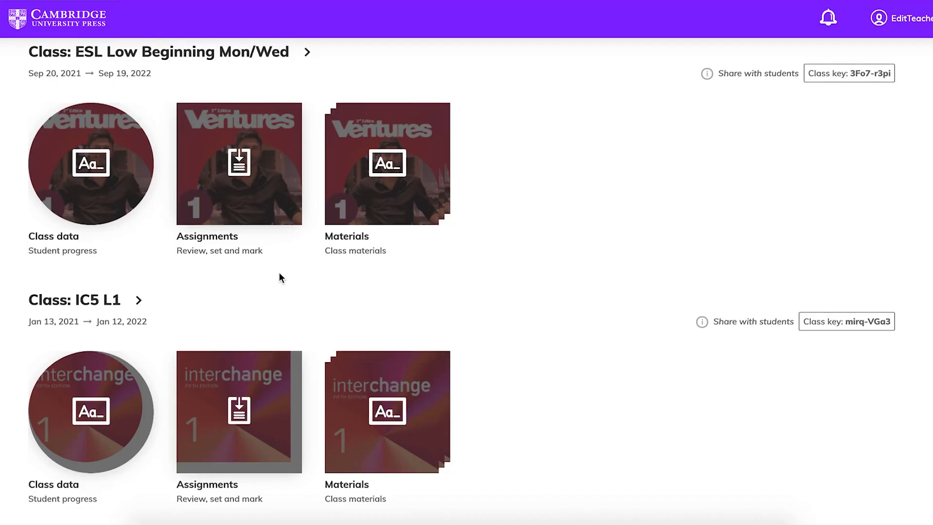
mouse_move(280, 253)
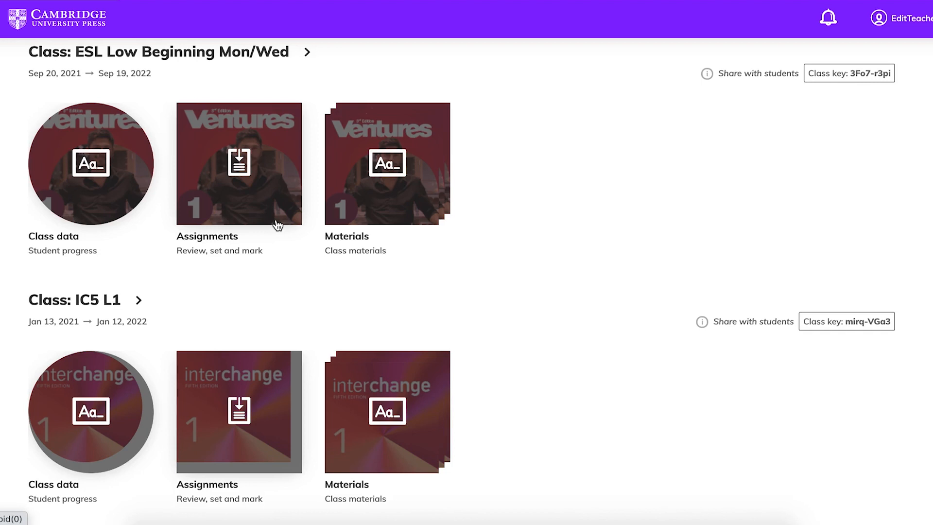
click(238, 162)
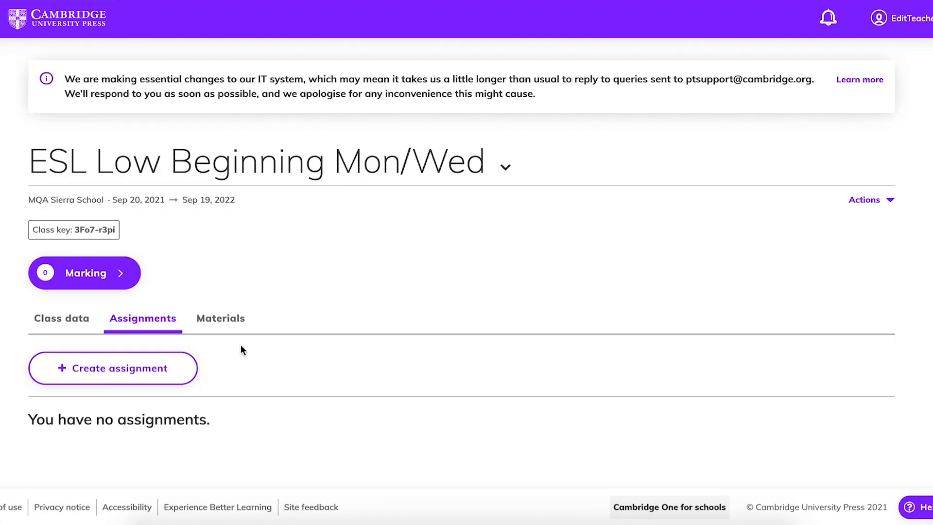
mouse_move(176, 371)
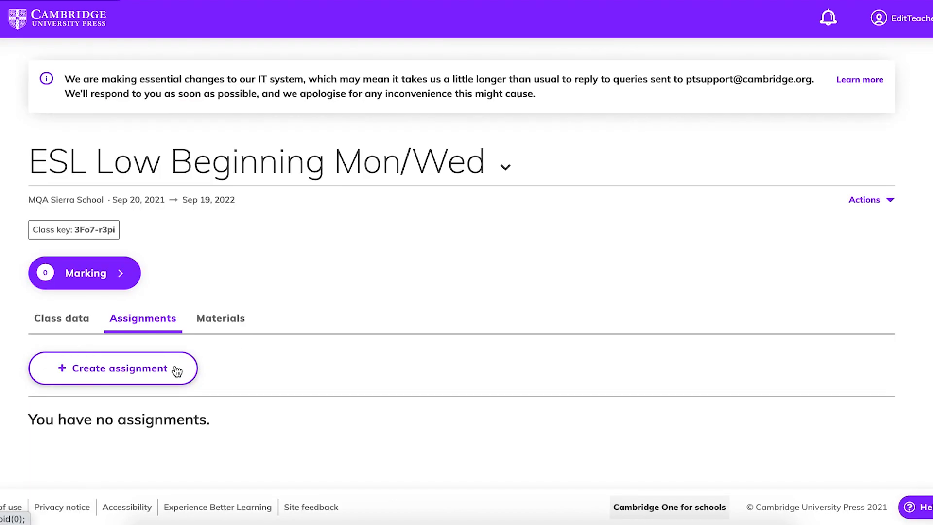
Assign seven Unit 8 Lesson A and B activities to the whole class, due Sep 30, 2021.
click(113, 368)
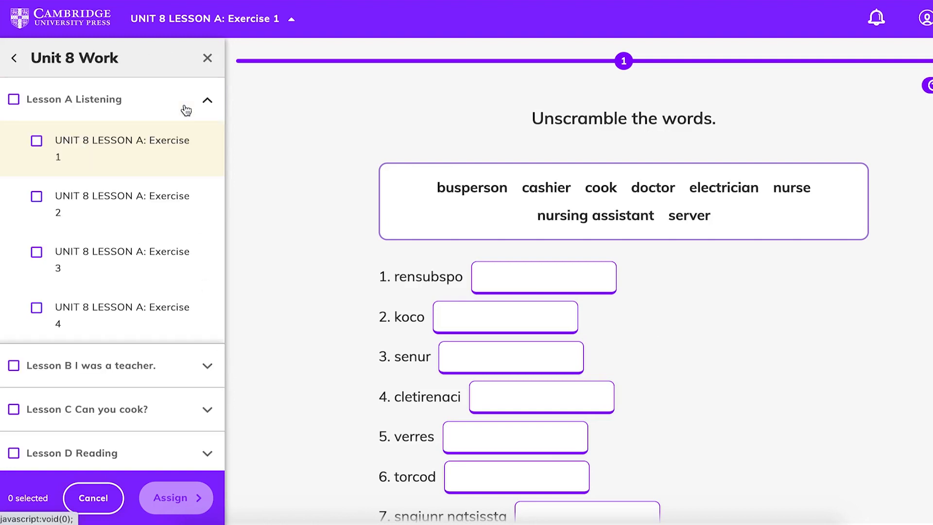
click(13, 99)
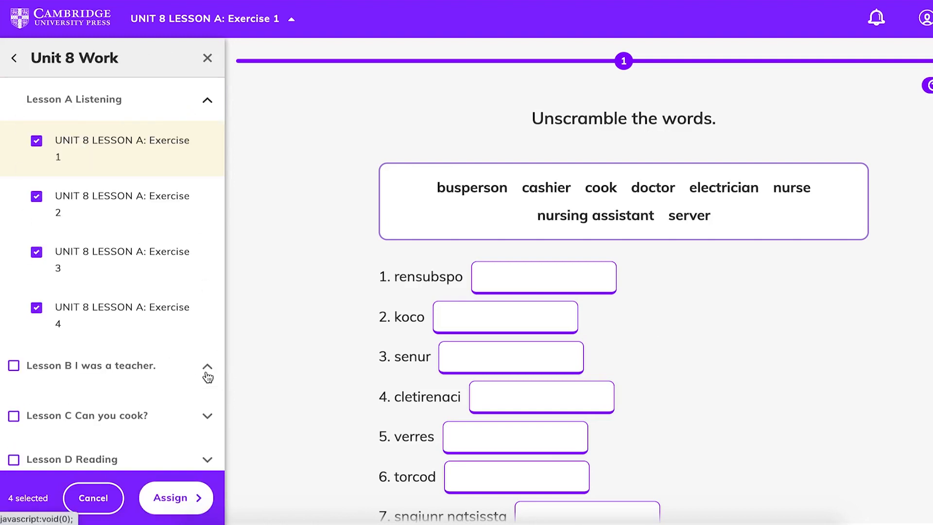
click(208, 369)
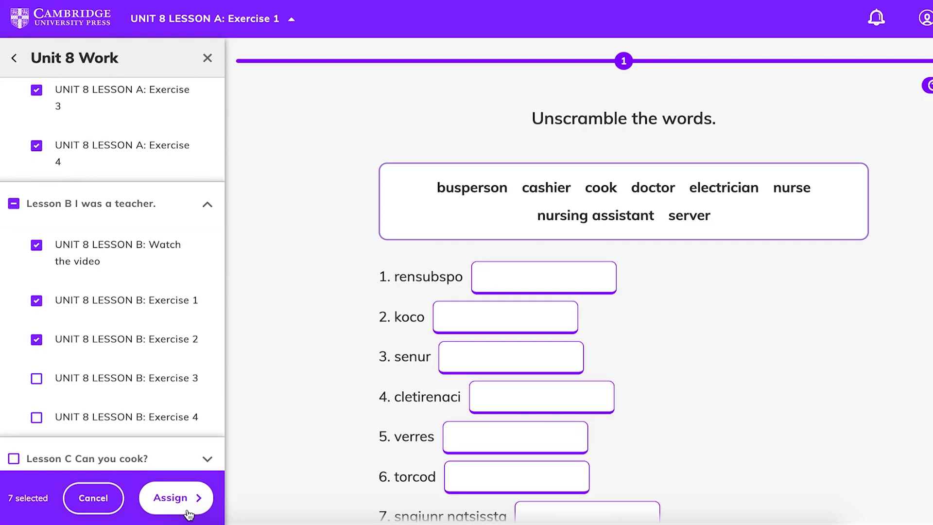
click(176, 498)
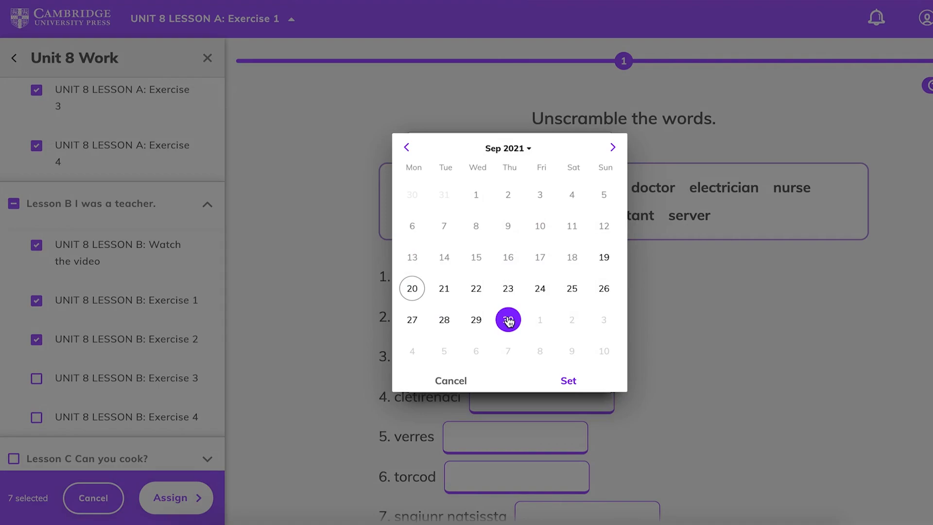
click(567, 381)
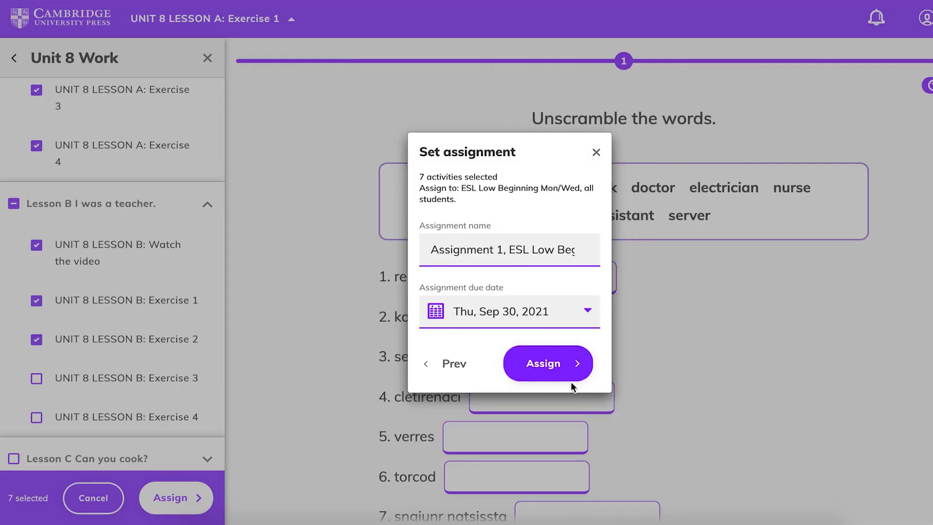
click(543, 363)
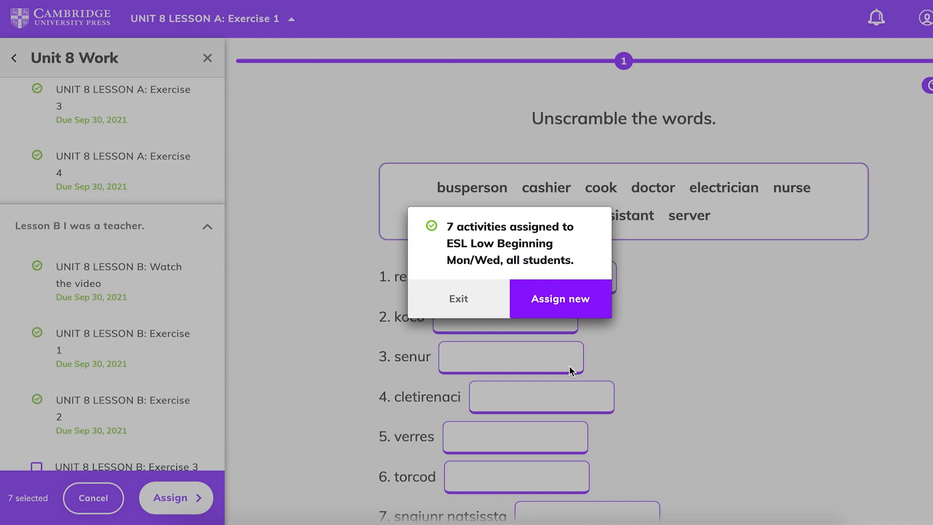
click(458, 298)
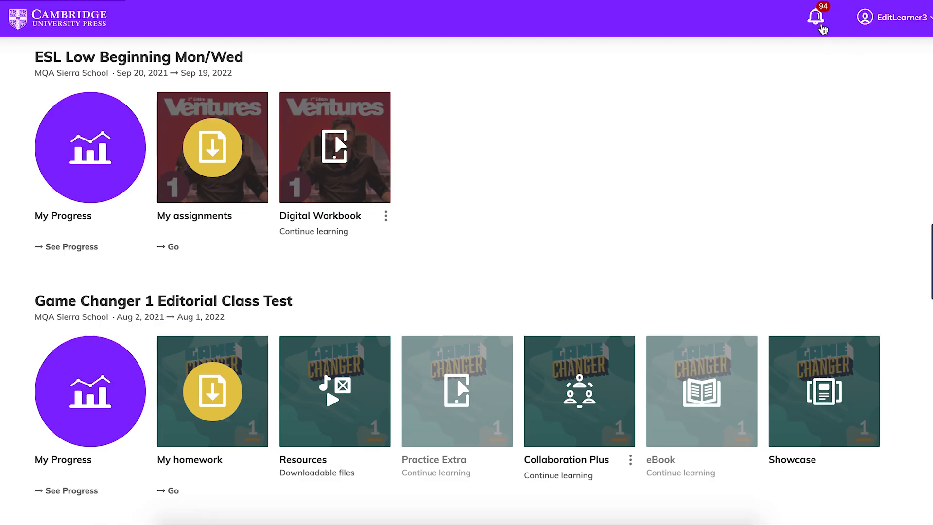
As a student, open the 'Assignment set' notification and scroll through the exercises.
click(816, 18)
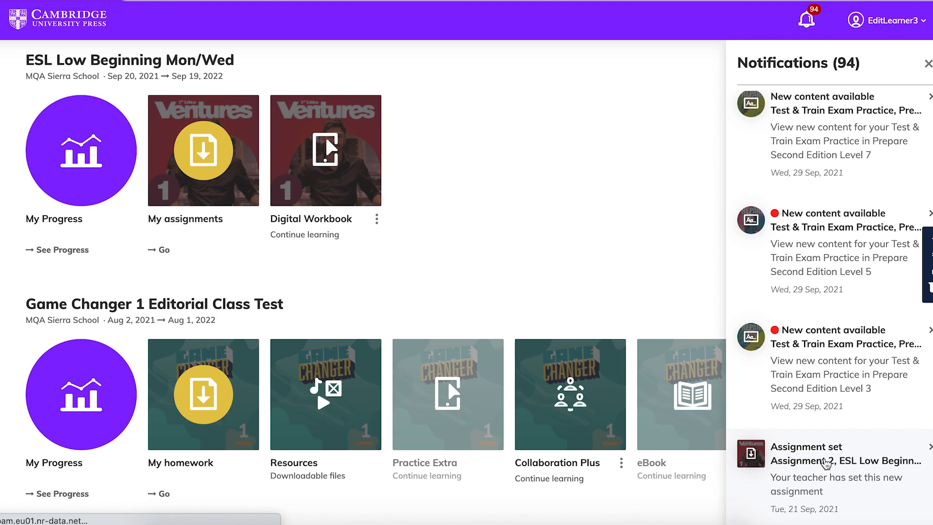
click(845, 469)
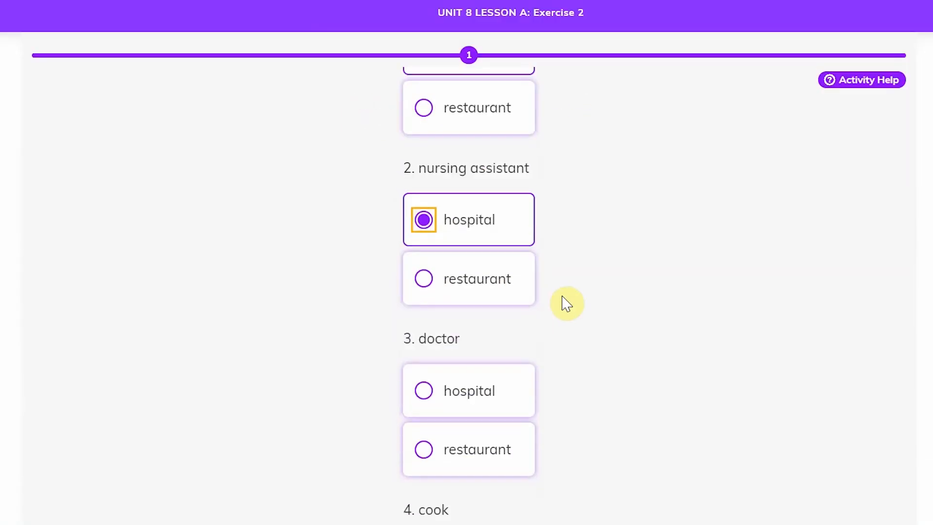
scroll(down, 3)
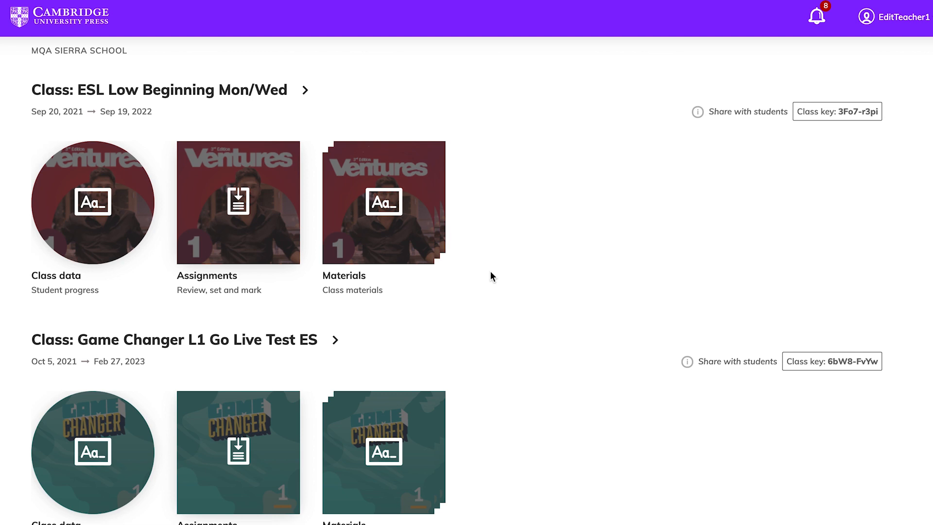
mouse_move(283, 257)
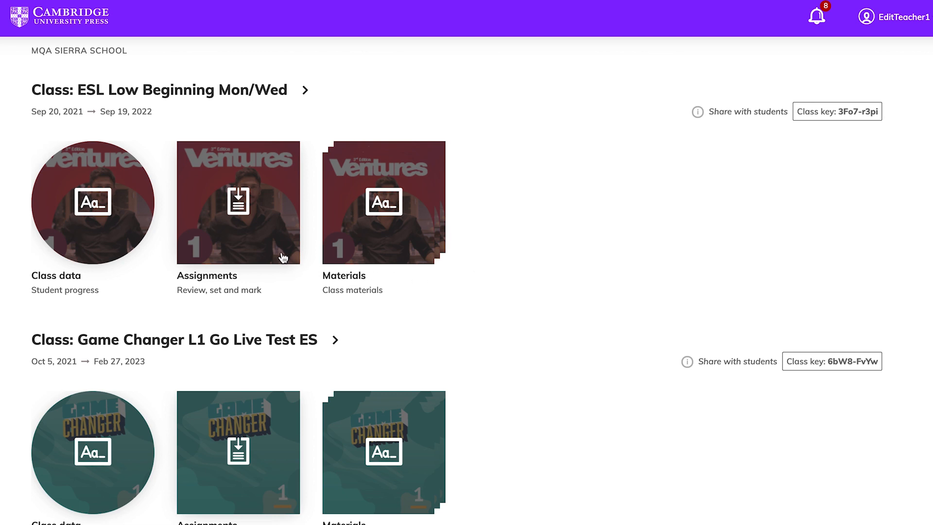
Expand Assignment 1's per-student results and show its options menu.
click(238, 202)
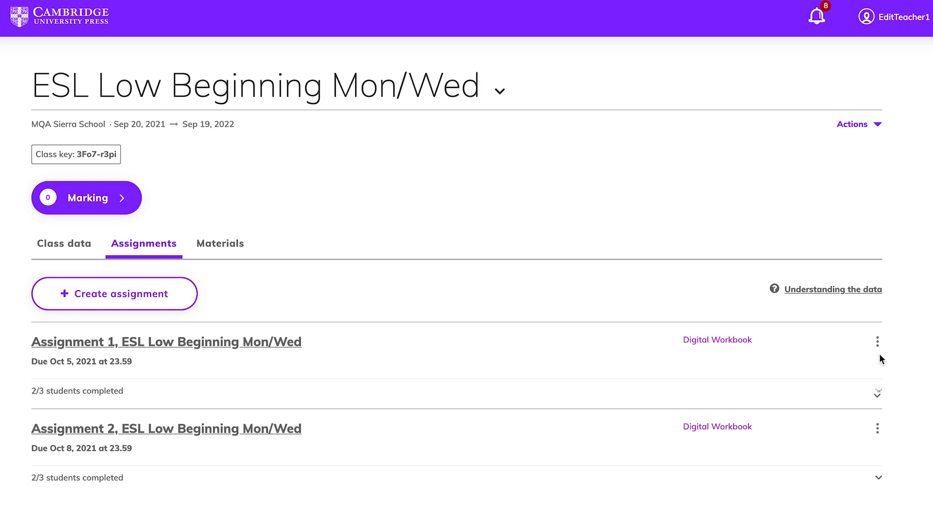
mouse_move(878, 395)
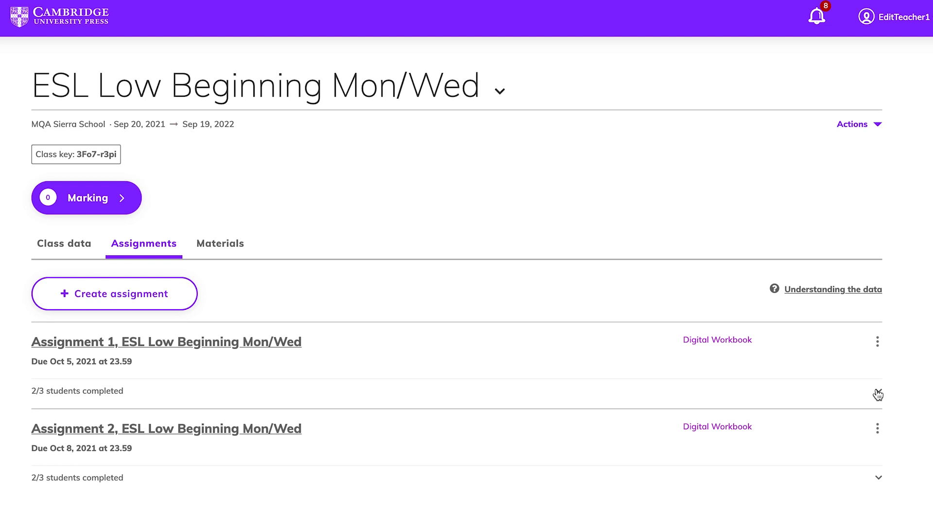
click(878, 391)
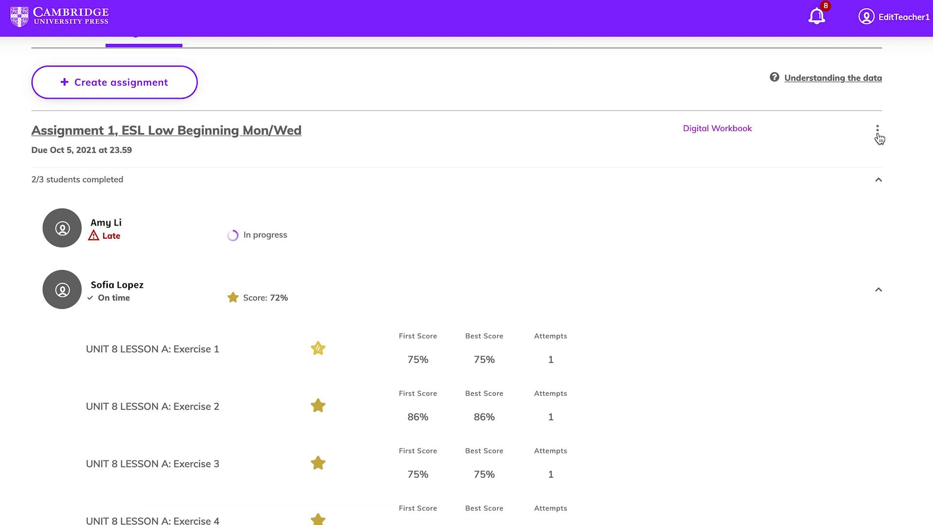
click(877, 130)
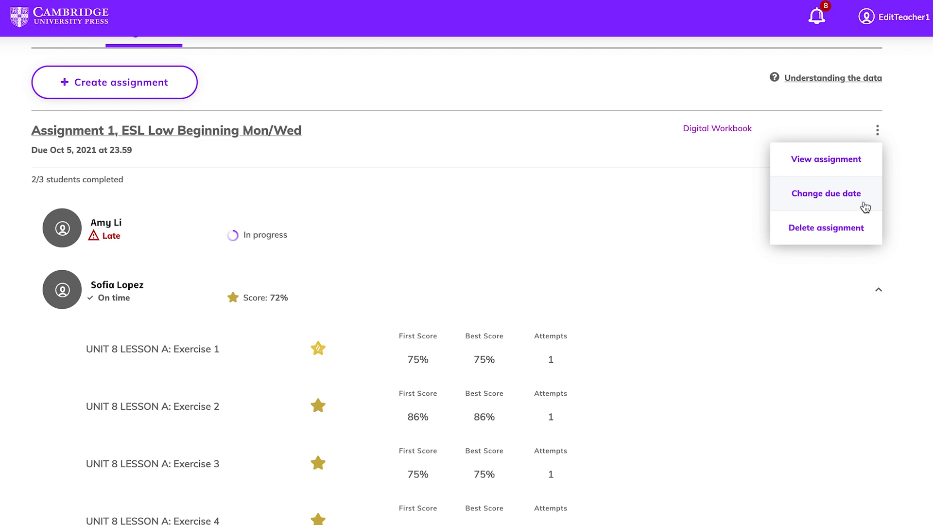
mouse_move(860, 228)
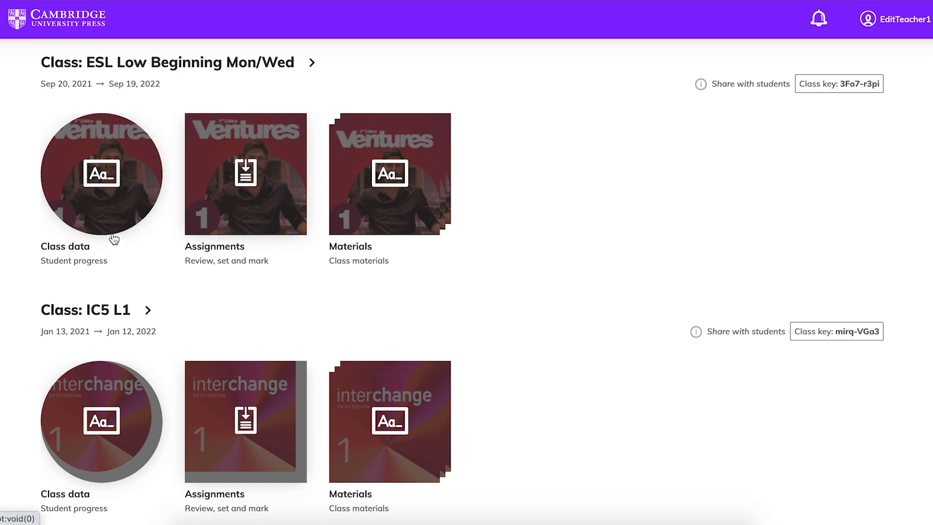
Open Class data for ESL Low Beginning Mon/Wed to view student progress.
click(101, 174)
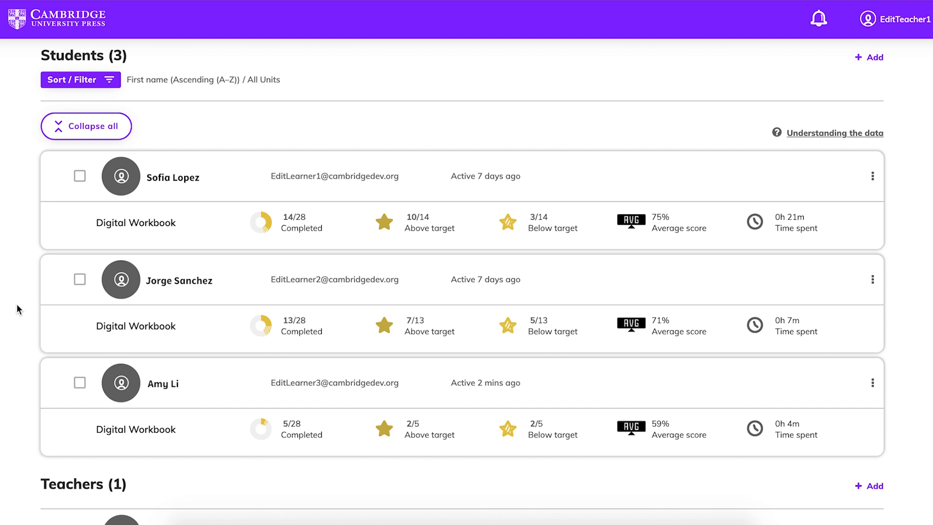
mouse_move(203, 187)
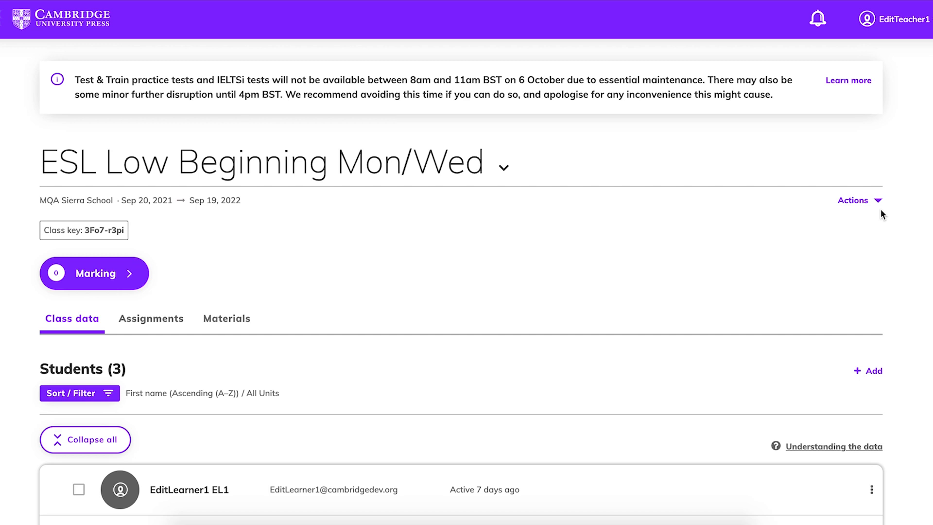
Download the Assignments summary report from the Actions > Download report menu.
click(853, 201)
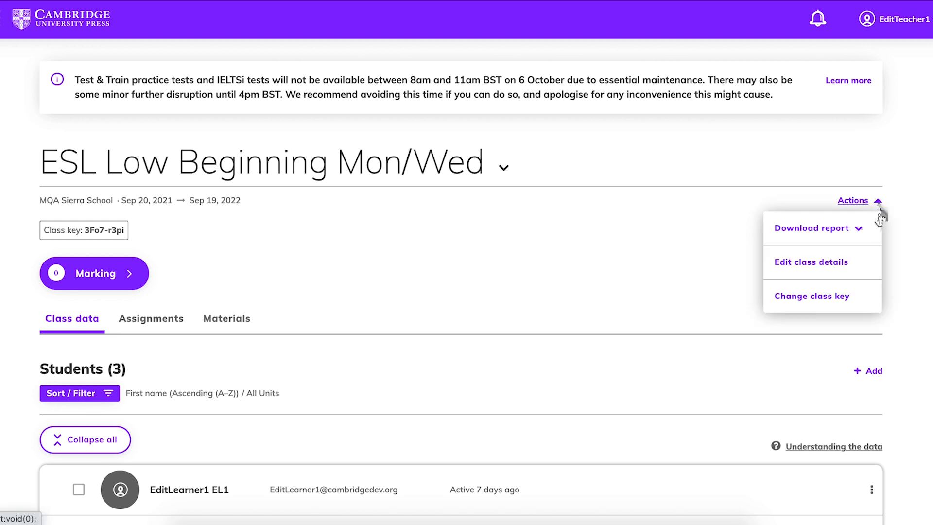
click(811, 227)
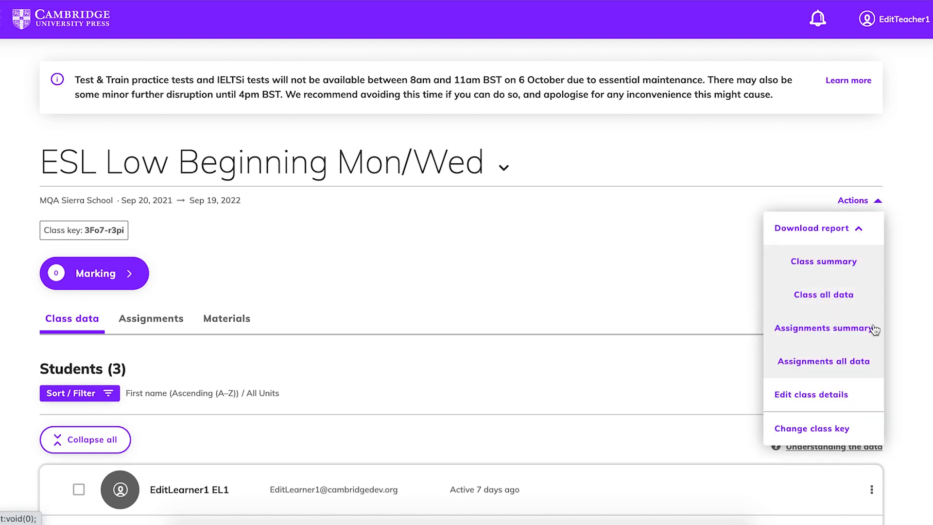
click(824, 327)
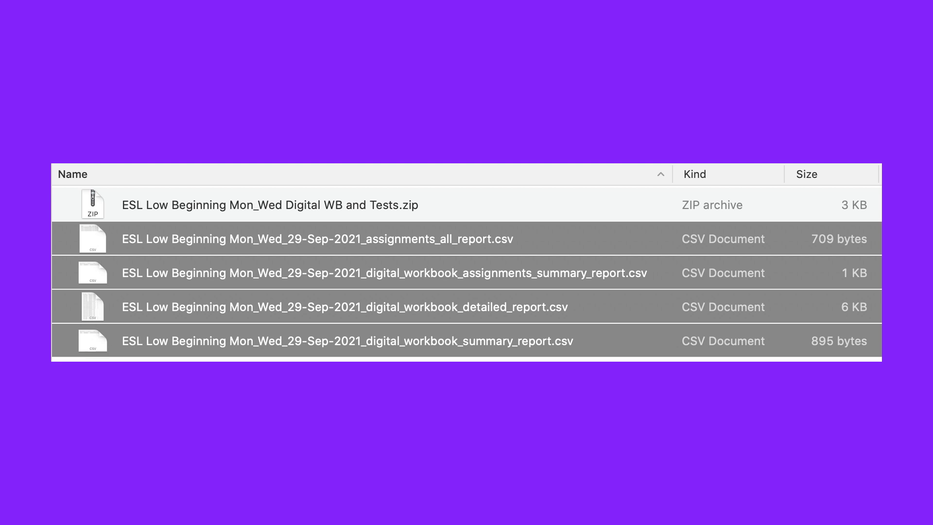
Select the 'ESL Low Beginning Mon_Wed Digital WB and Tests' ZIP archive in Finder.
click(270, 204)
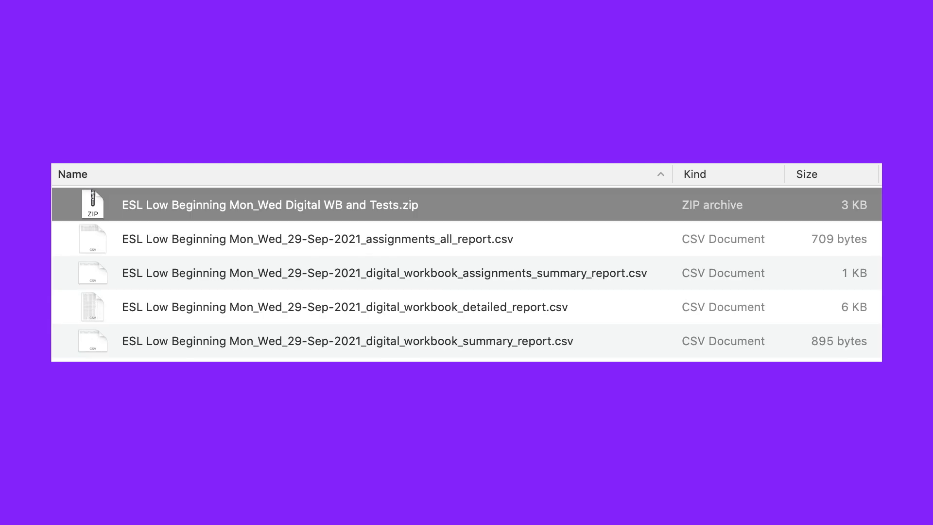